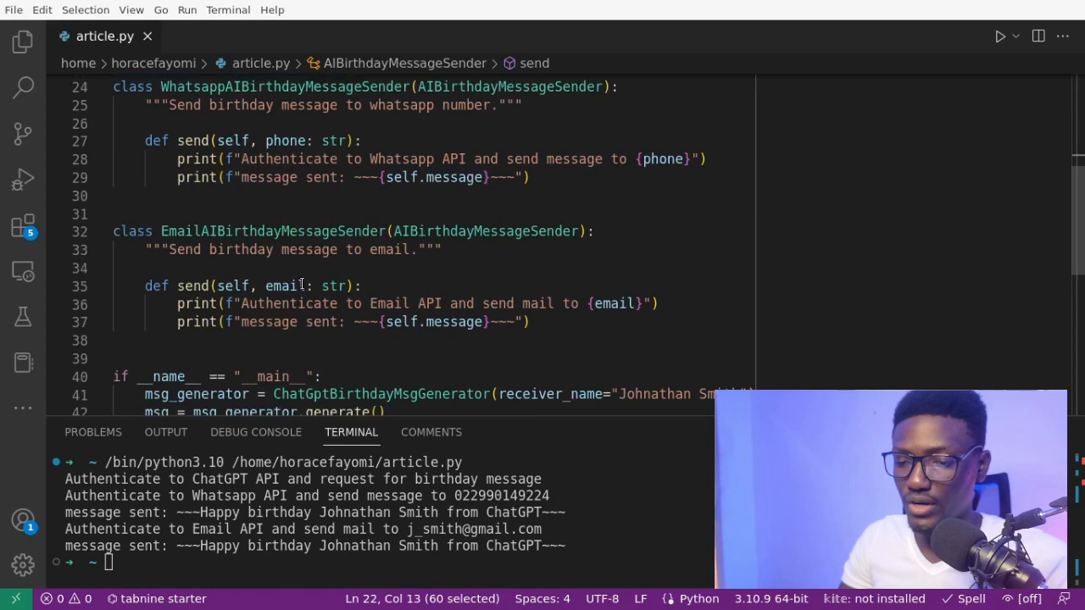
# Step: Delete ', phone: str' from the abstract send on line 21, leaving def send(self)
pyautogui.doubleClick(271, 231)
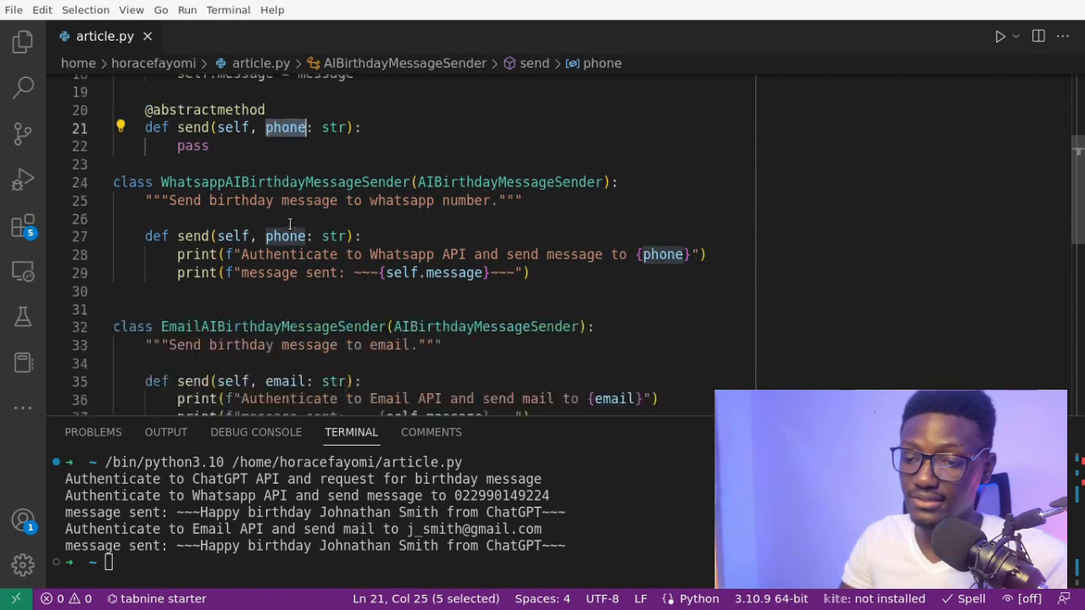
pyautogui.doubleClick(272, 279)
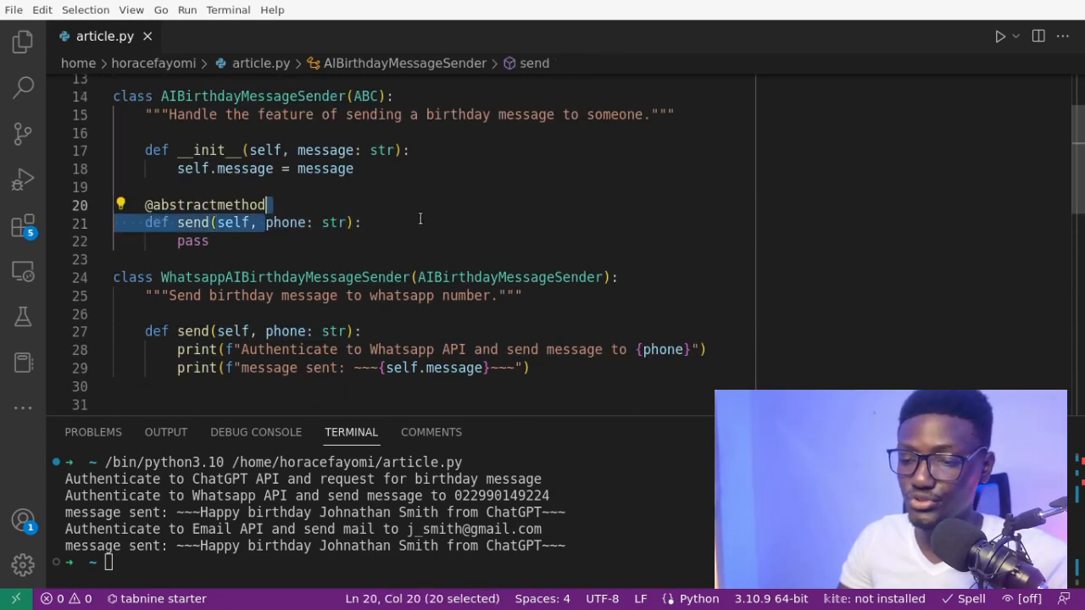
pyautogui.doubleClick(285, 222)
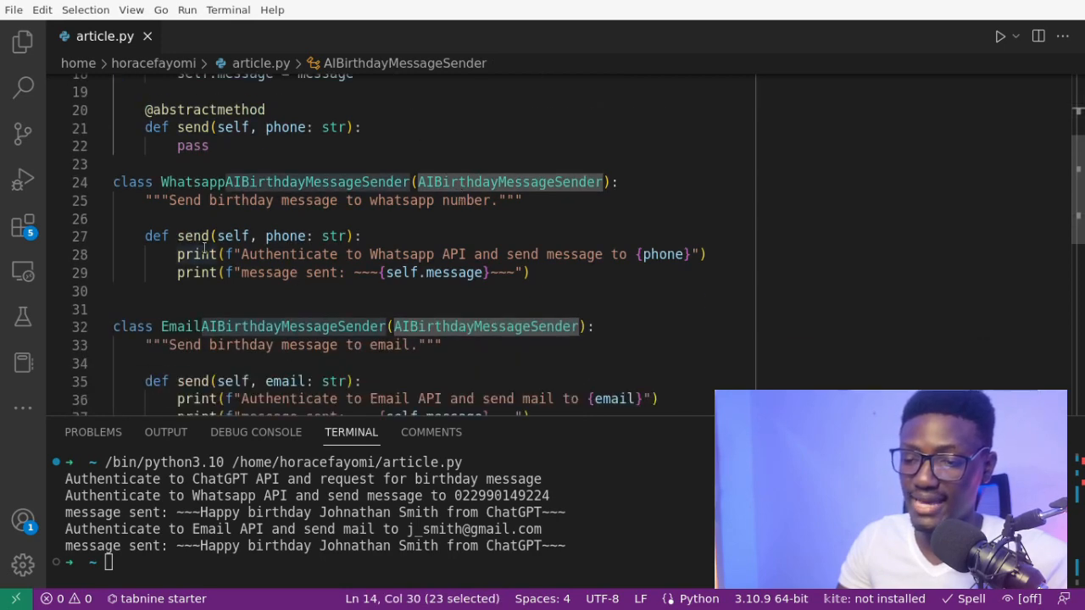
pyautogui.doubleClick(285, 236)
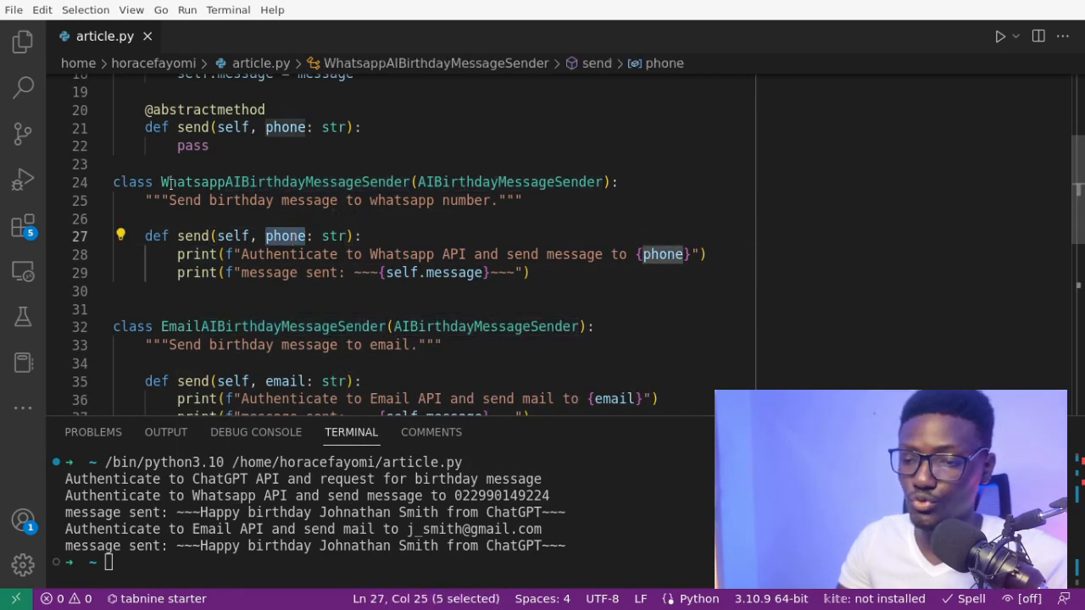
pyautogui.moveTo(161, 182); pyautogui.dragTo(529, 272)
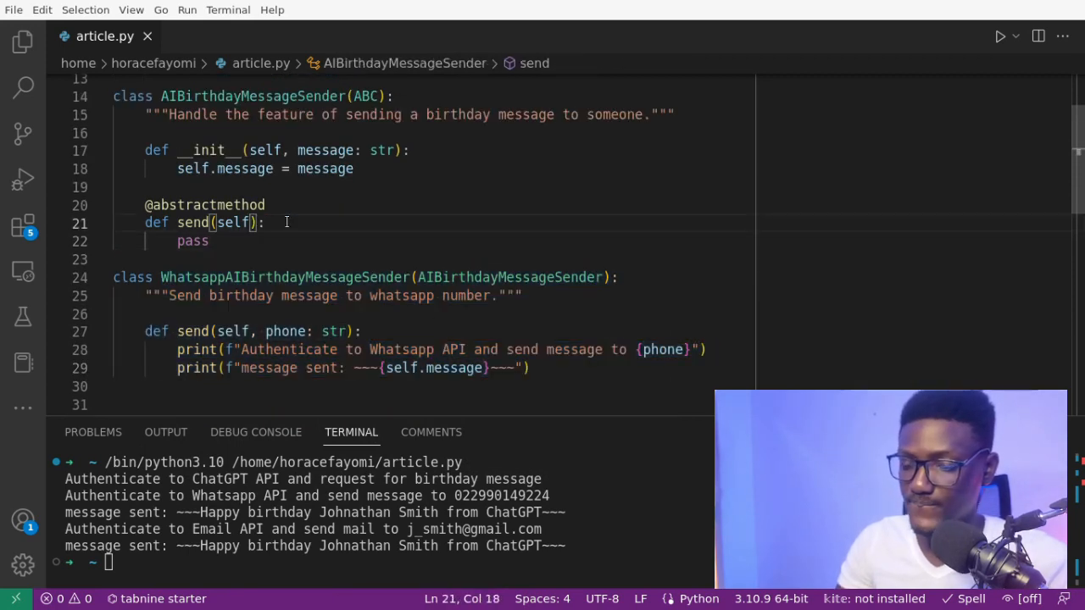
pyautogui.scroll(-3)
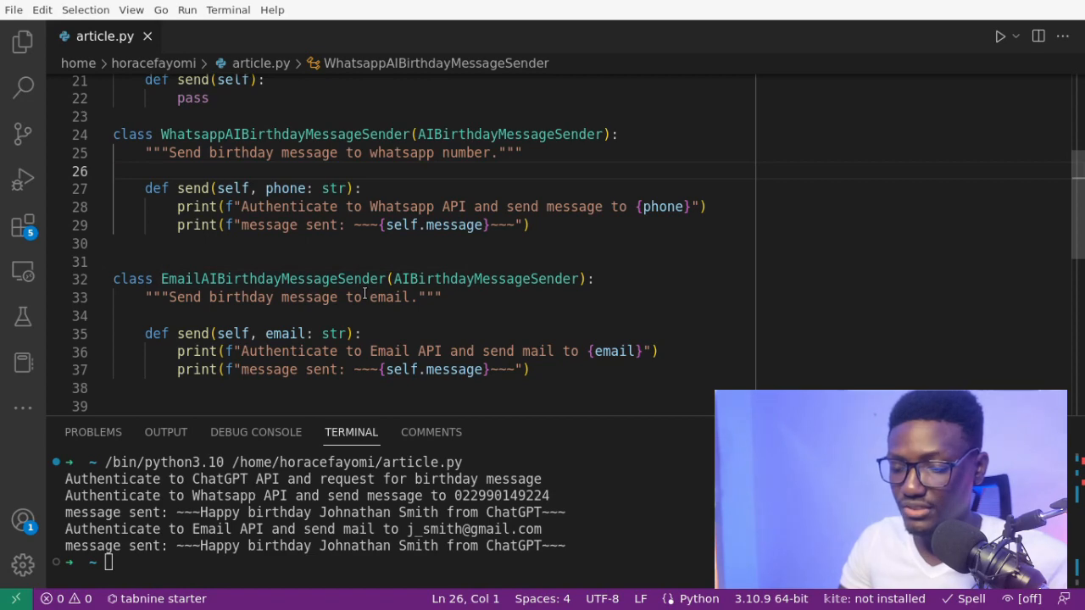
pyautogui.doubleClick(284, 333)
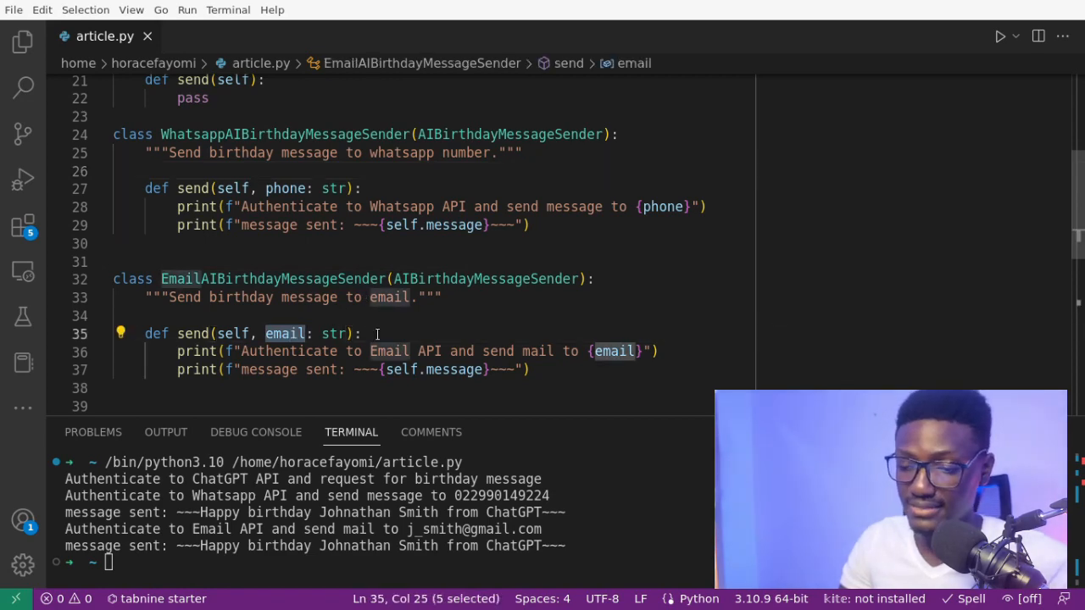
pyautogui.click(363, 333)
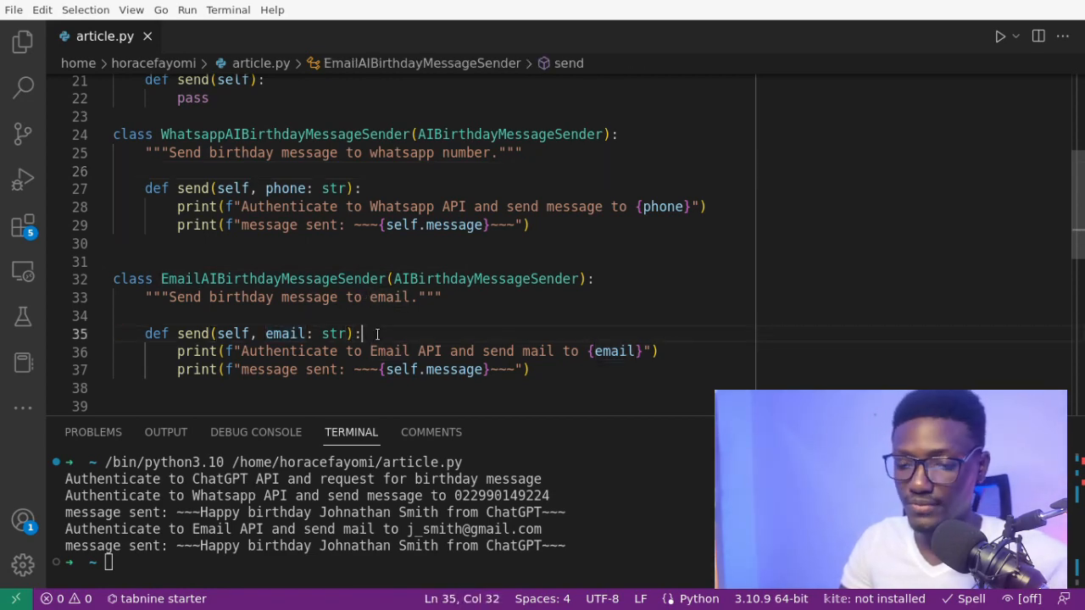